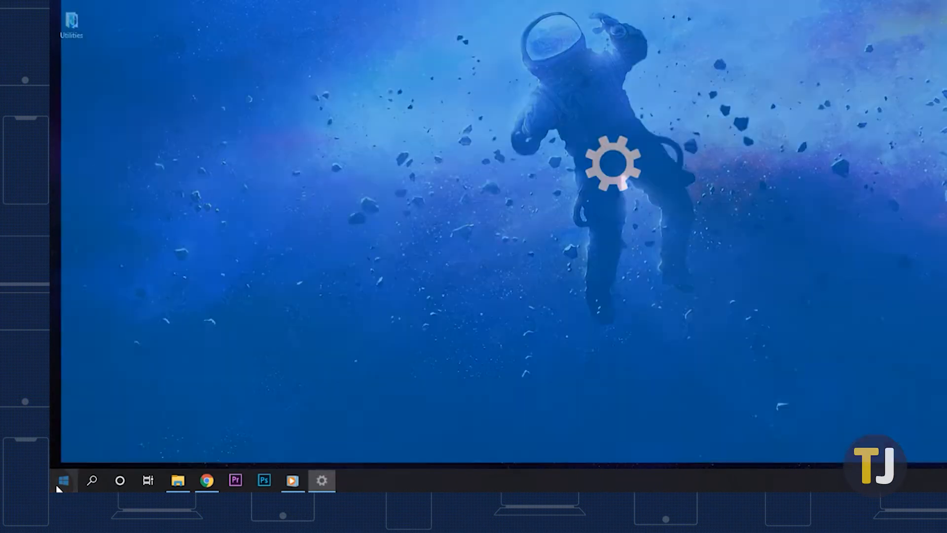
Step: Inspect the Delivery Optimization advanced bandwidth limits for downloads and uploads, then close Settings
{"action": "left_click", "coordinate": [321, 480]}
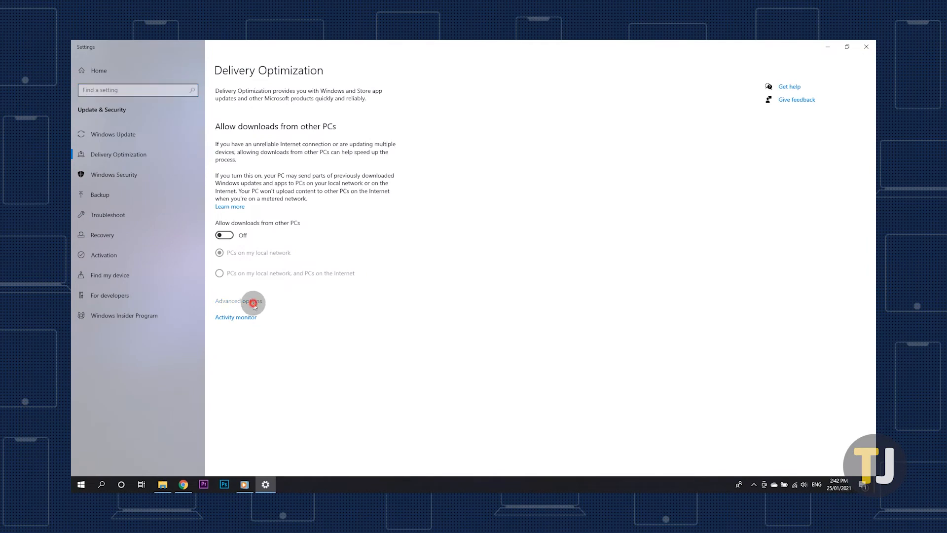
{"action": "left_click", "coordinate": [235, 301]}
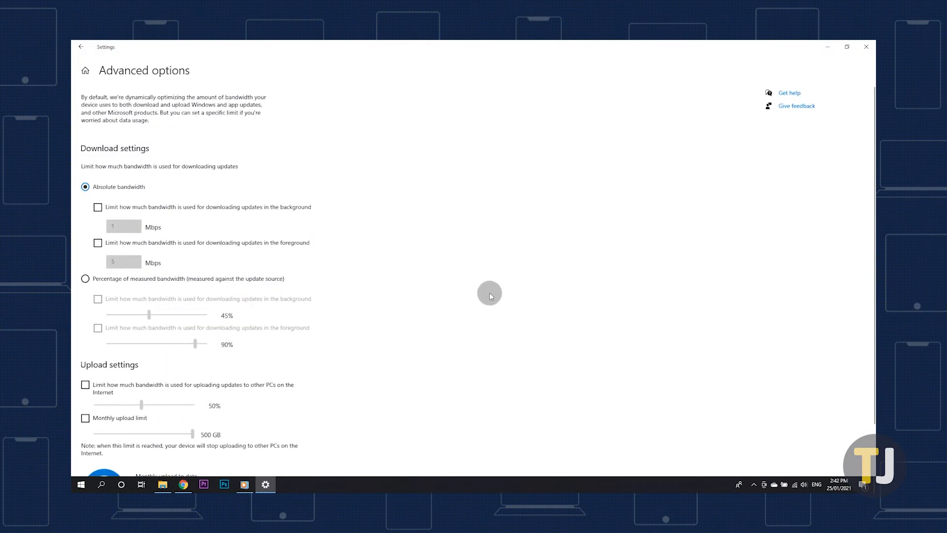
{"action": "scroll", "scroll_direction": "down", "scroll_amount": 3}
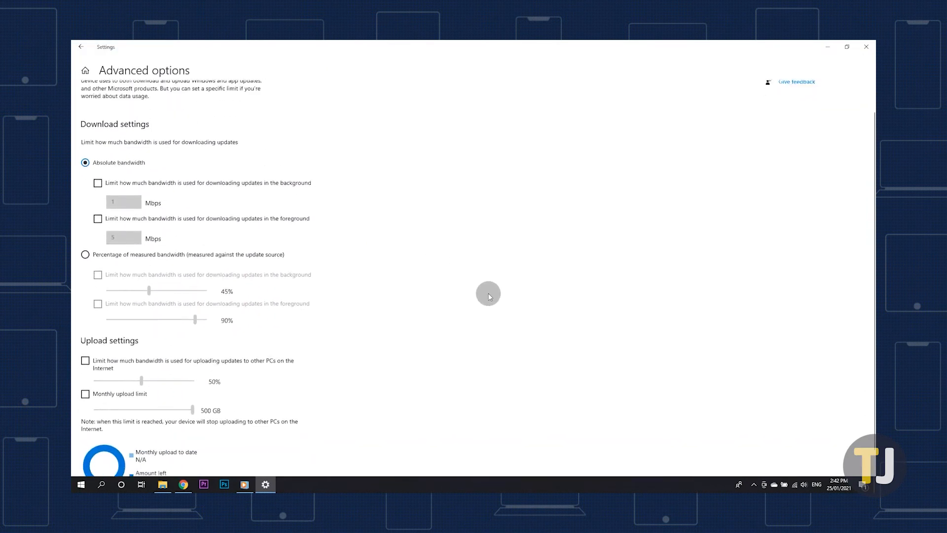
{"action": "scroll", "scroll_direction": "up", "scroll_amount": 3}
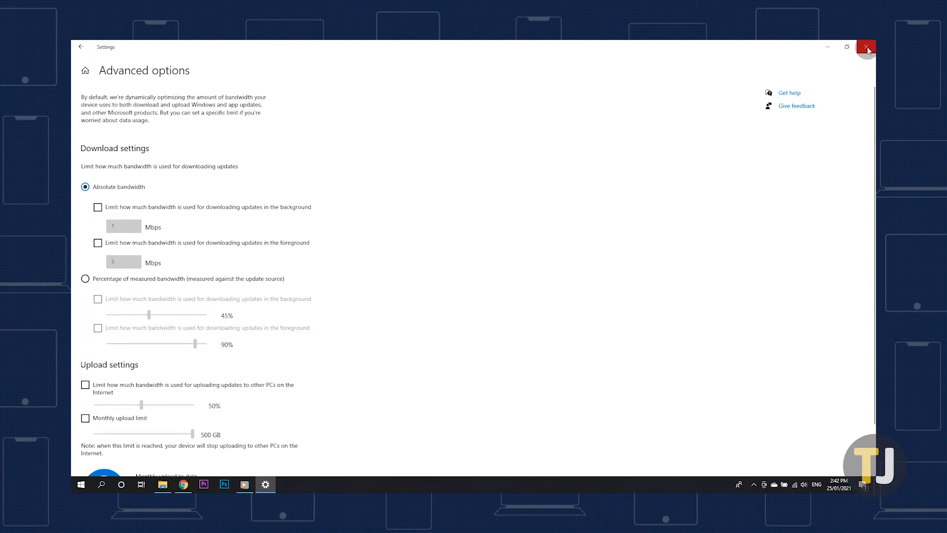
{"action": "left_click", "coordinate": [866, 47]}
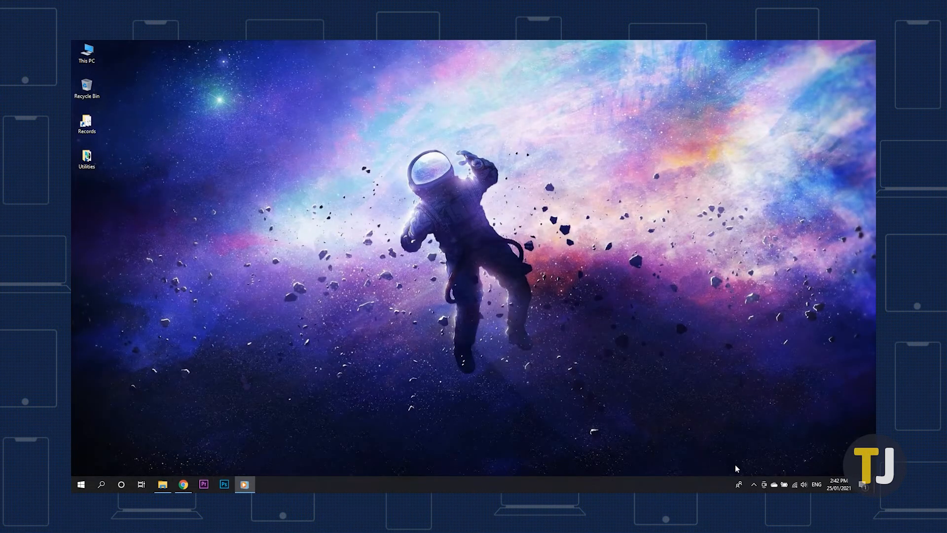
{"action": "mouse_move", "coordinate": [745, 471]}
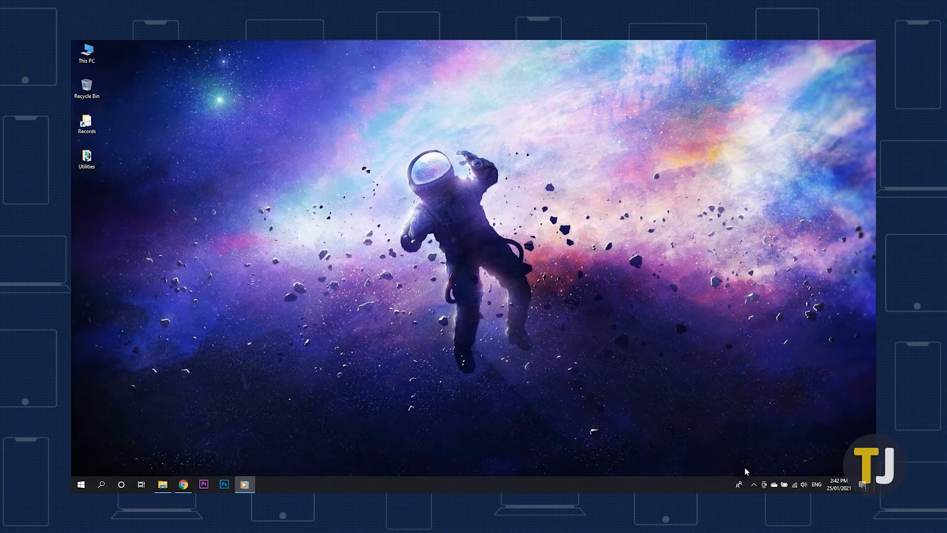
{"action": "mouse_move", "coordinate": [752, 477]}
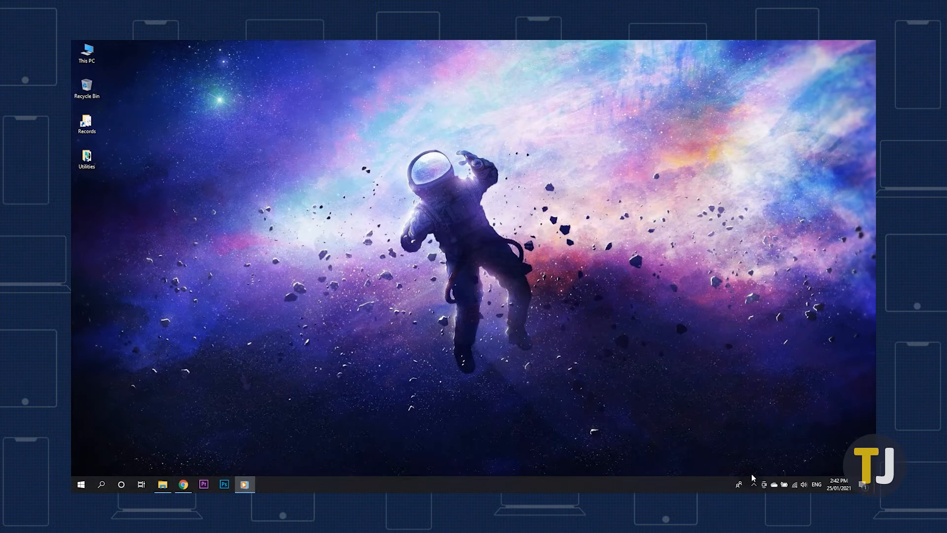
{"action": "mouse_move", "coordinate": [358, 471]}
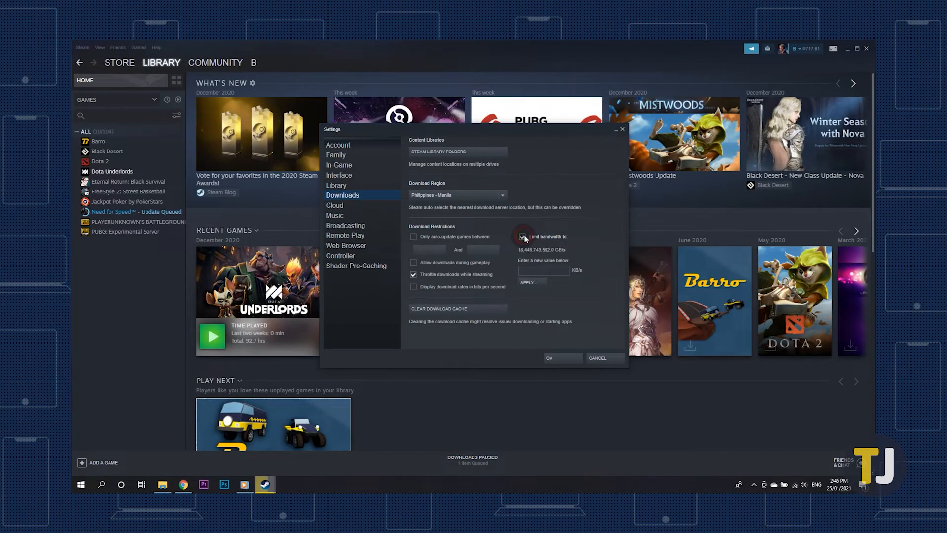
Step: Tick Steam's 'Limit bandwidth to' download option and bring up Chrome with Google's homepage
{"action": "left_click", "coordinate": [522, 236]}
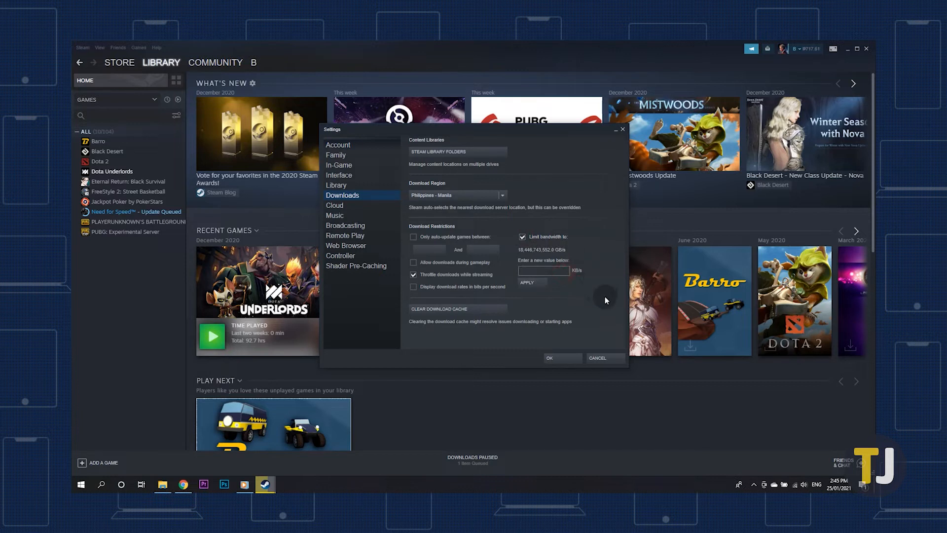
{"action": "left_click", "coordinate": [182, 484]}
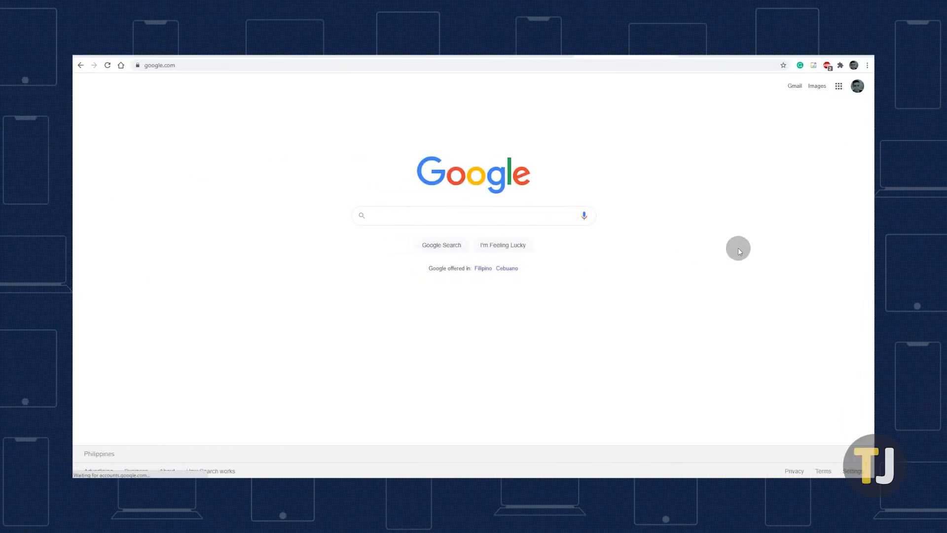
Step: Open Chrome's Developer tools on the Google homepage at the Network panel
{"action": "left_click", "coordinate": [868, 65]}
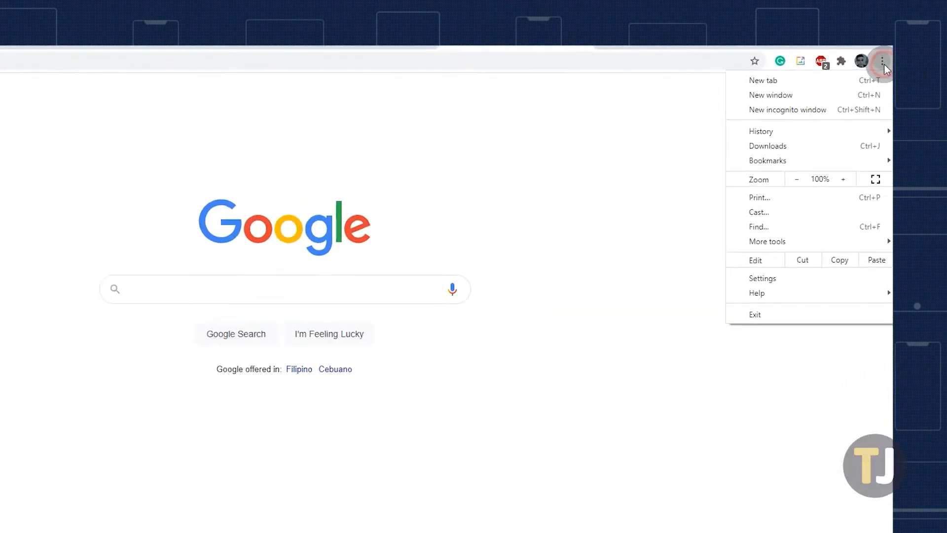
{"action": "left_click", "coordinate": [767, 241]}
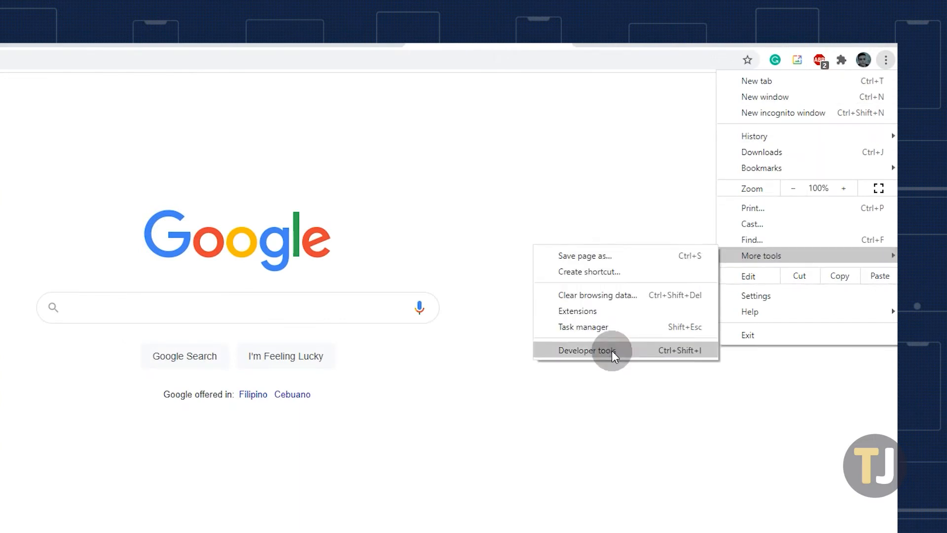
{"action": "left_click", "coordinate": [593, 350]}
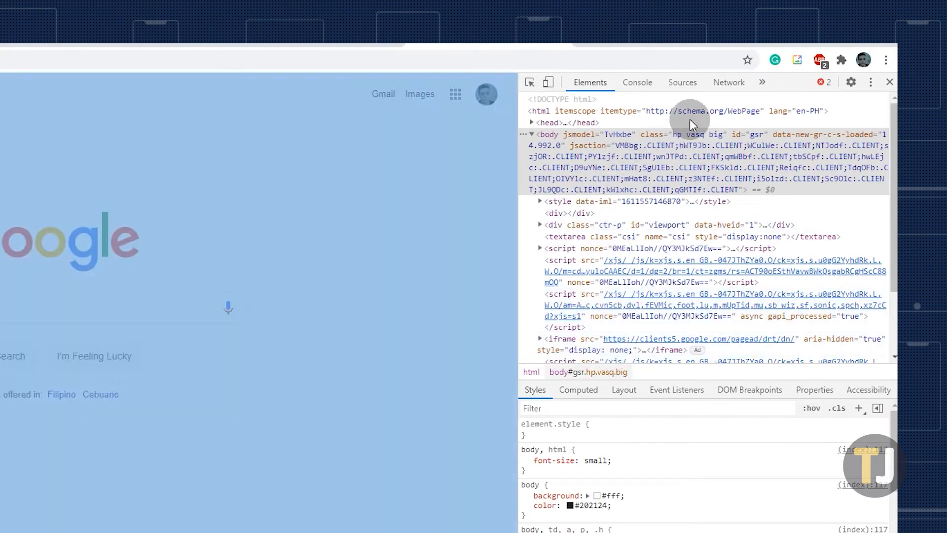
{"action": "left_click", "coordinate": [729, 82]}
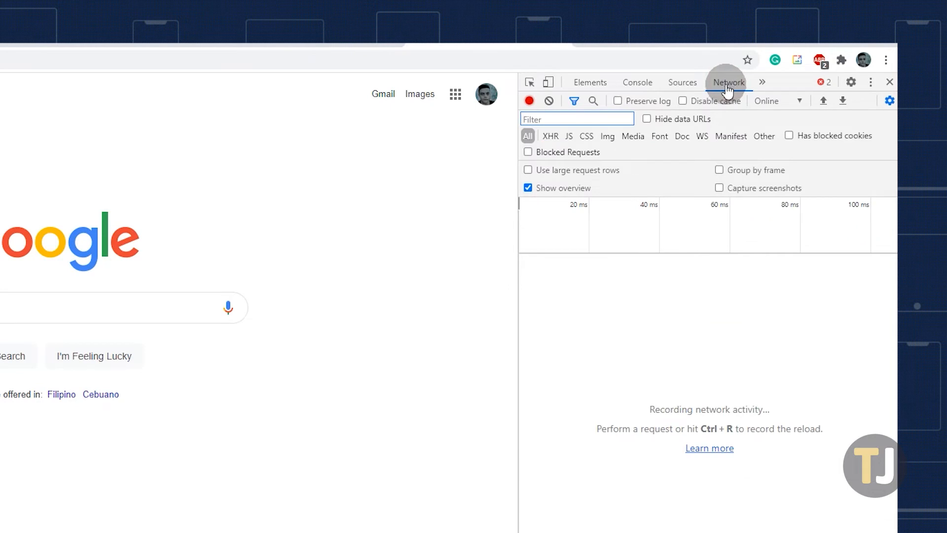